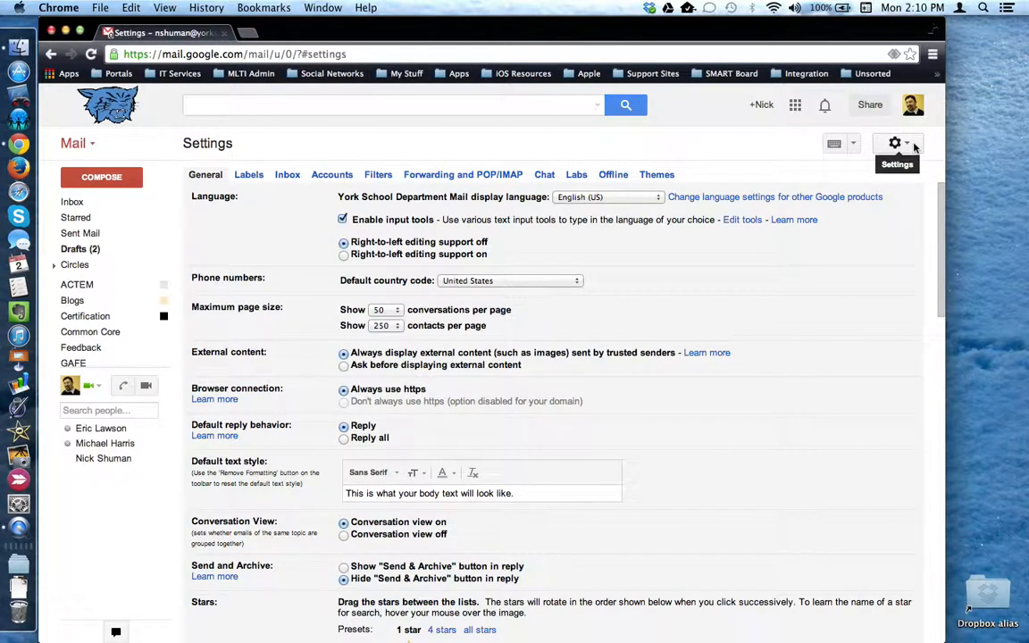
# Step: Go to Gmail's Labs settings page listing enabled labs like Canned Responses
pyautogui.click(894, 143)
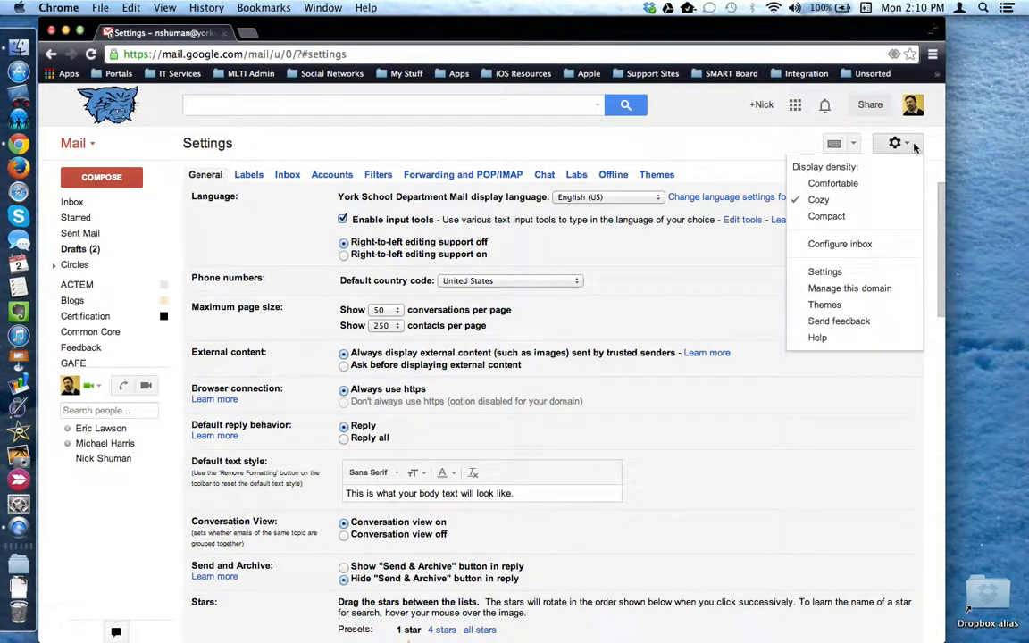
pyautogui.moveTo(826, 272)
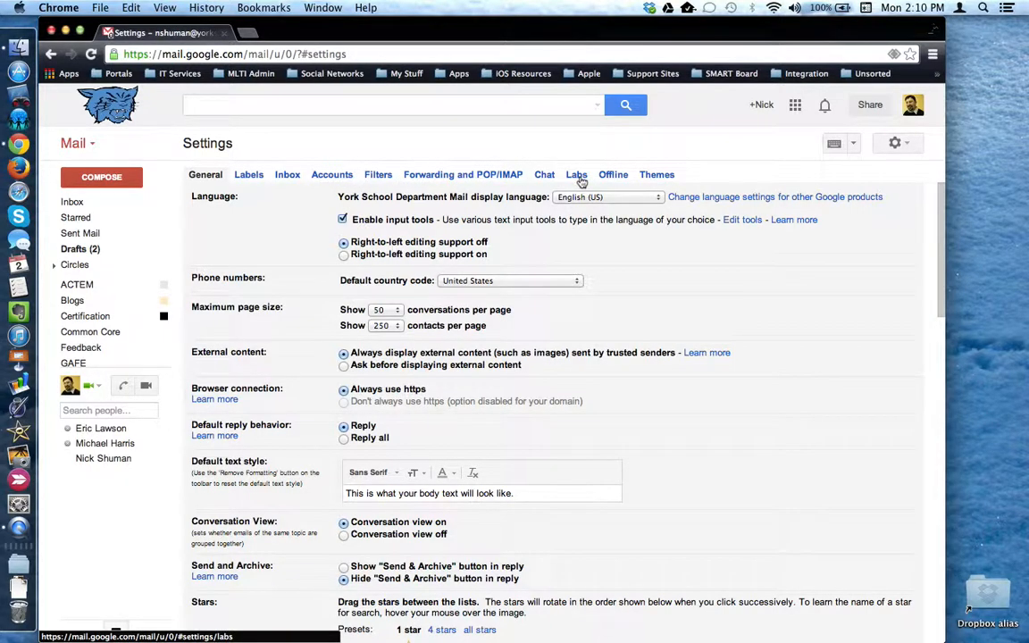
pyautogui.click(575, 175)
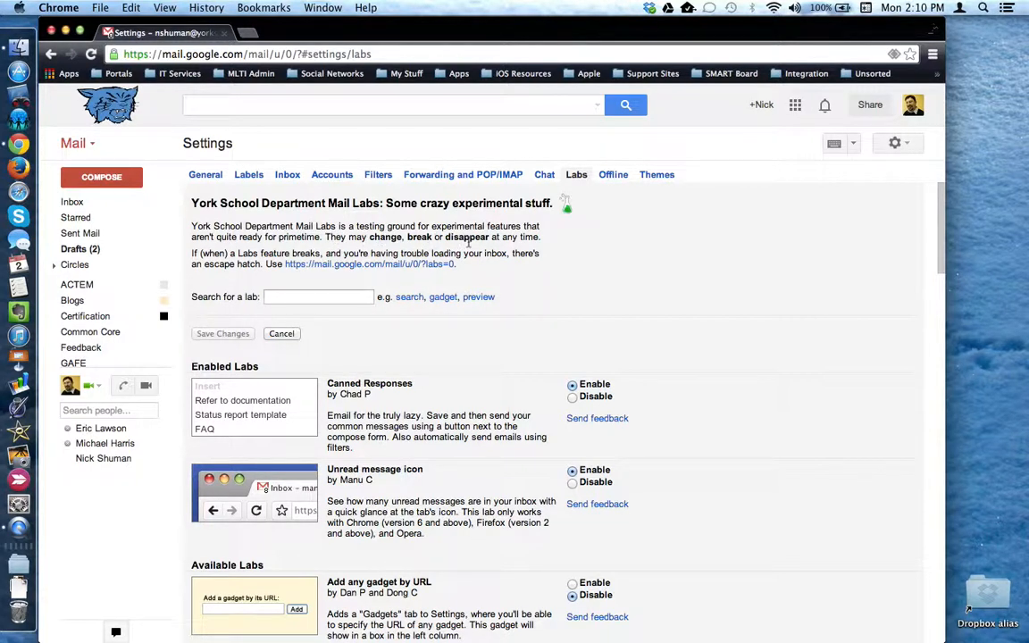
pyautogui.moveTo(575, 272)
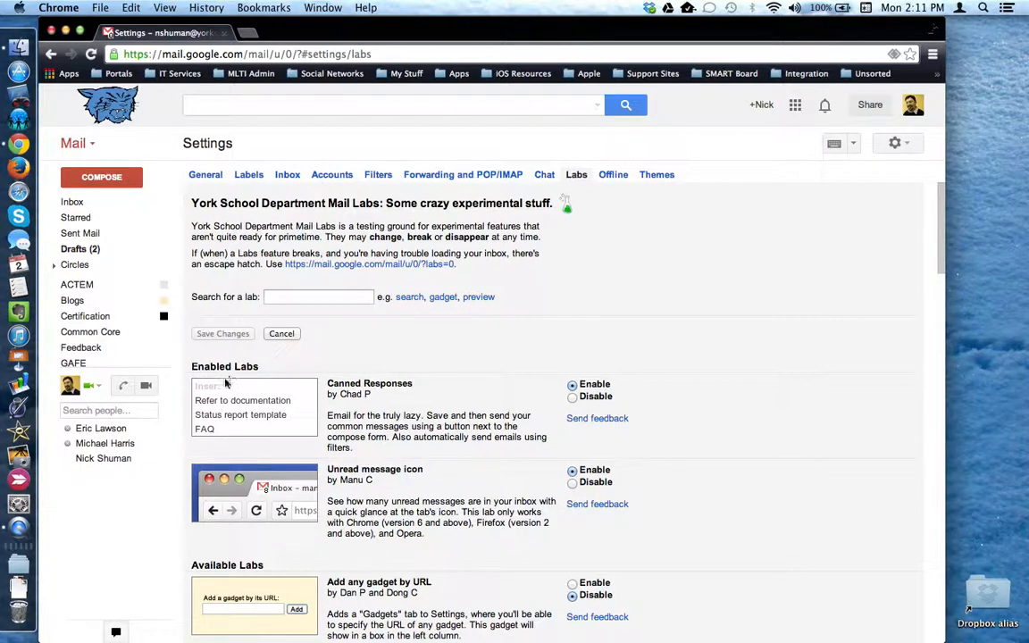
pyautogui.moveTo(376, 496)
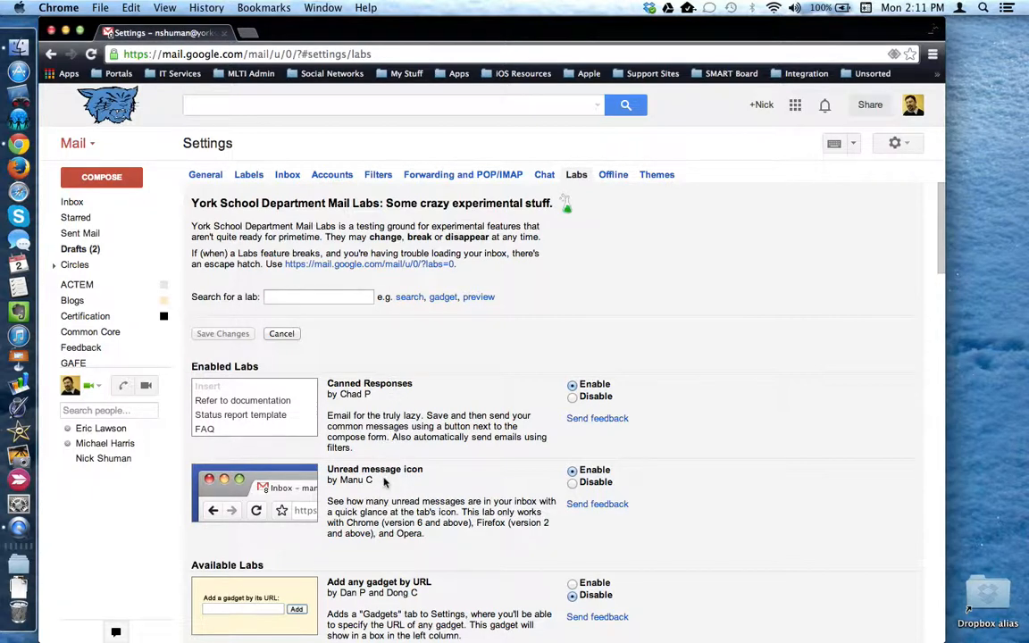
# Step: Scroll through the Available Labs list from Add any gadget by URL down to Smartlabels and SMS in Chat
pyautogui.scroll(-3)
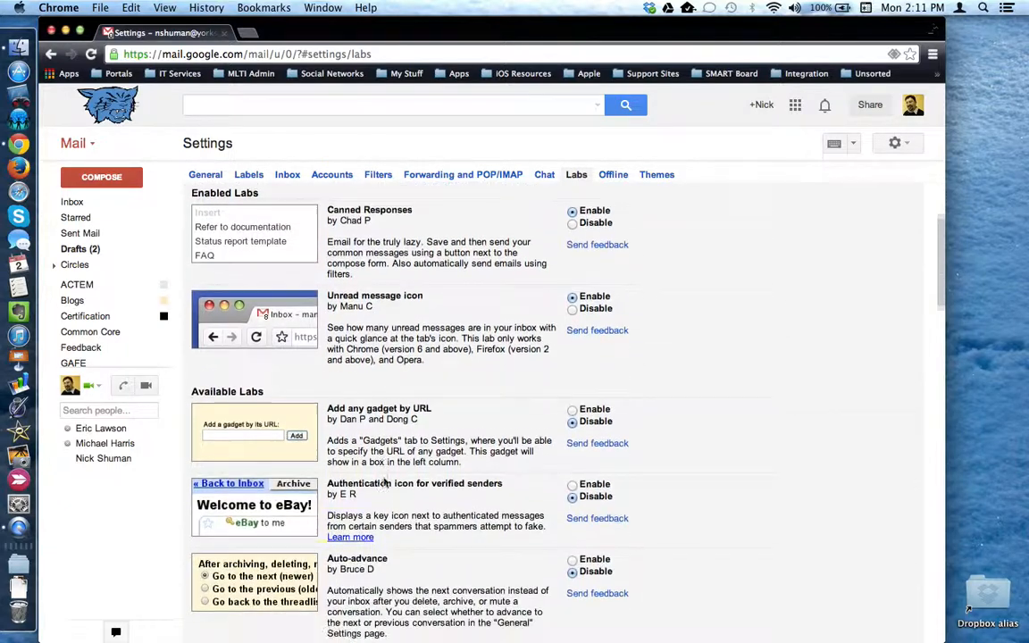
pyautogui.scroll(-3)
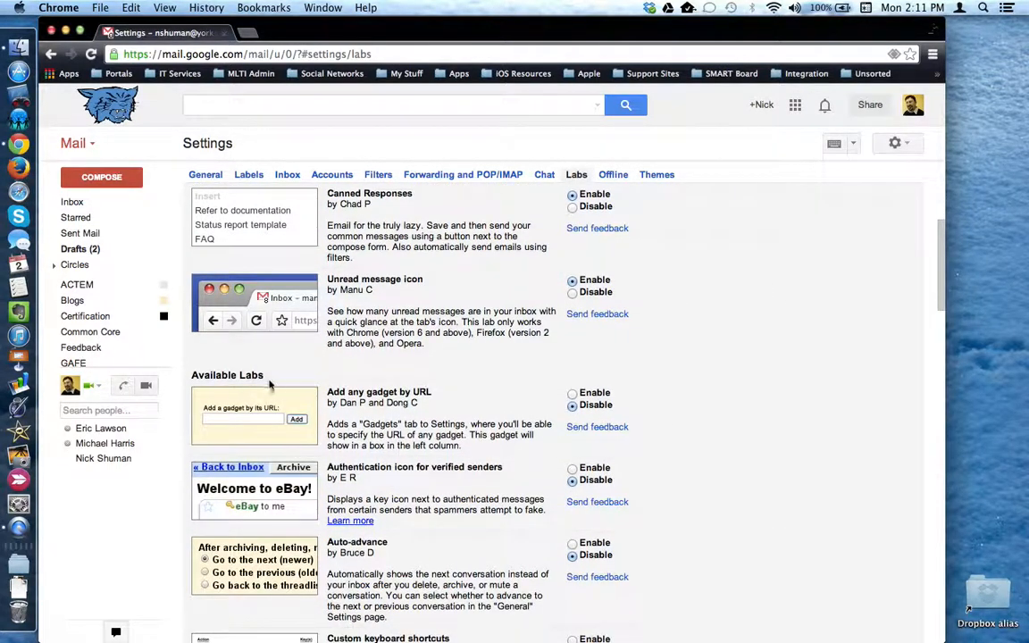
pyautogui.moveTo(458, 400)
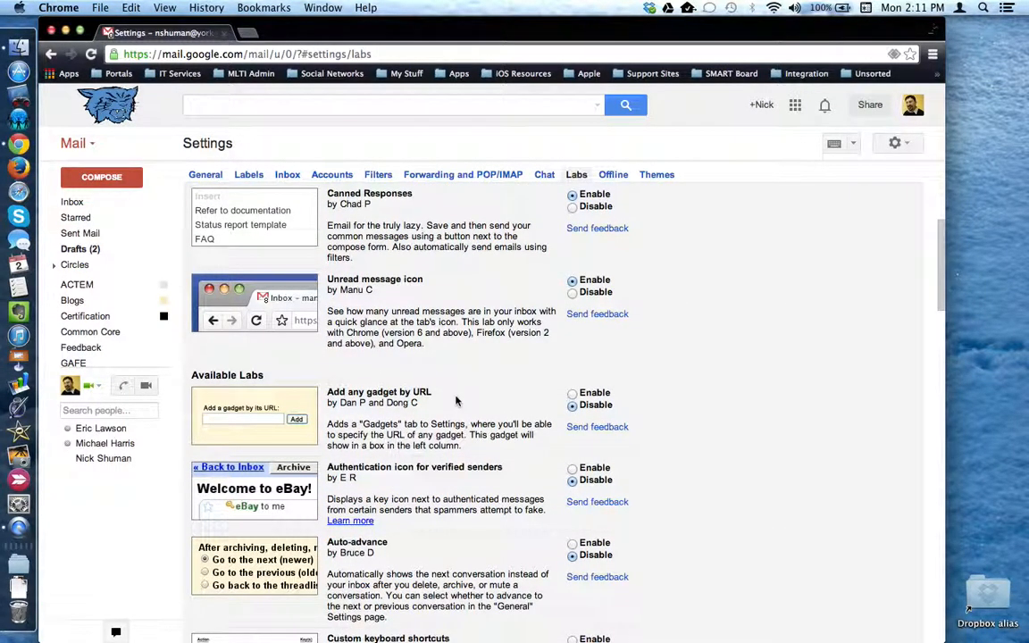
pyautogui.scroll(-3)
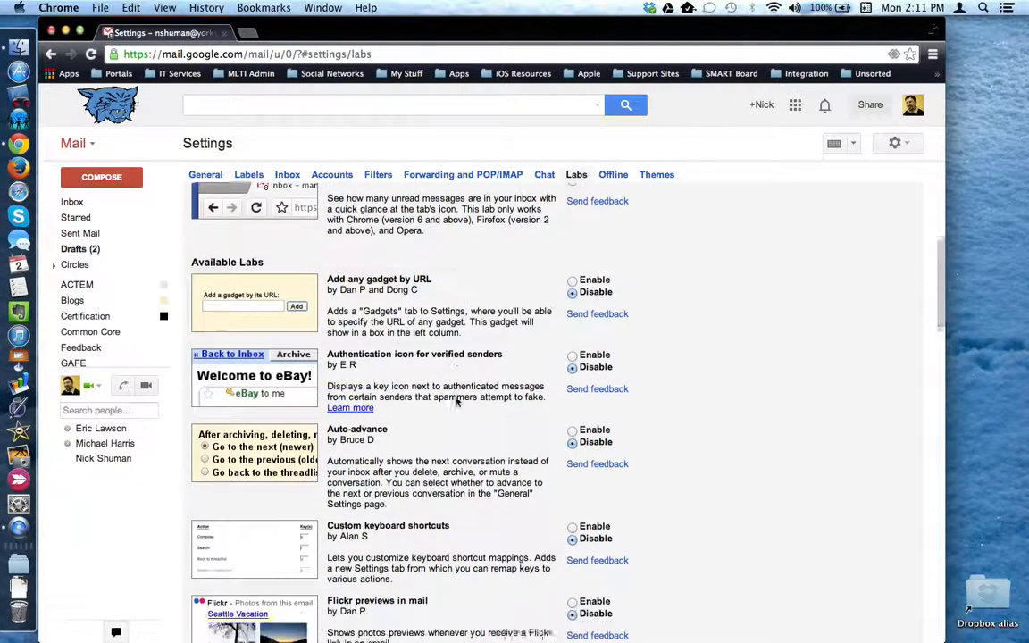
pyautogui.scroll(-3)
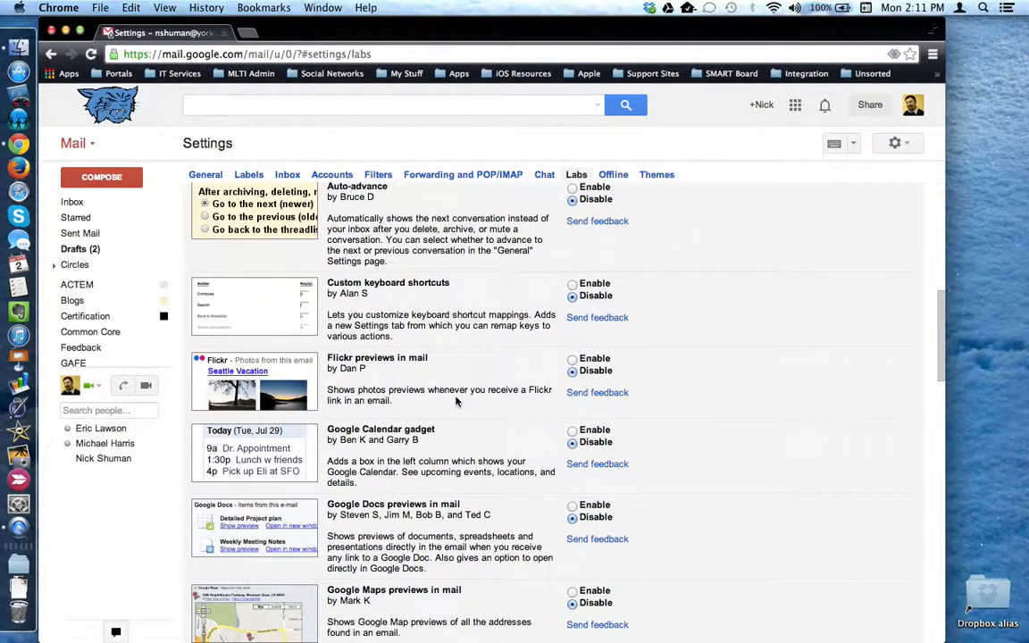
pyautogui.scroll(-3)
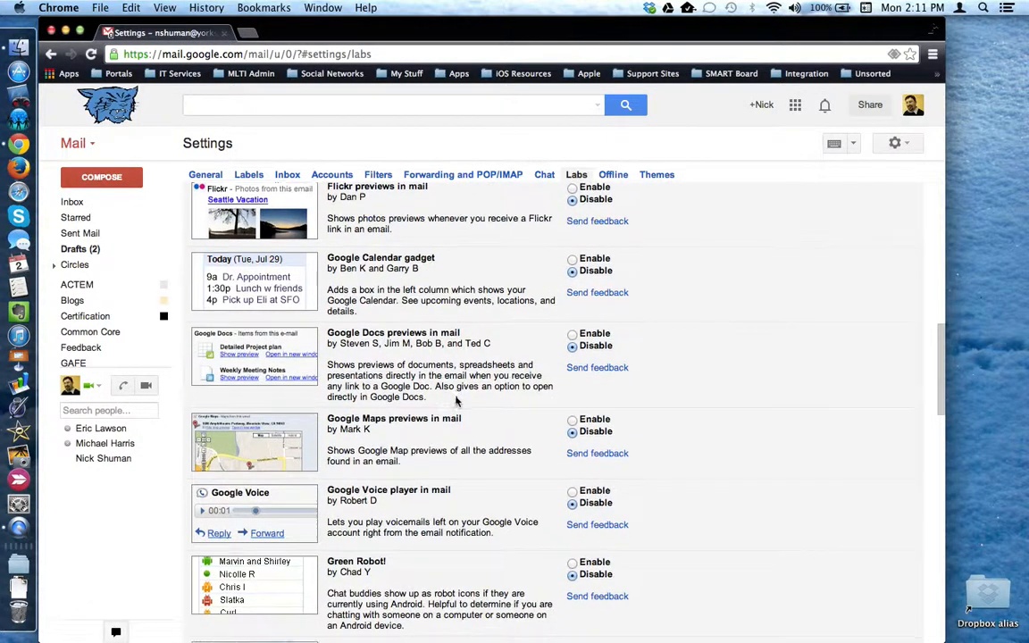
pyautogui.scroll(-3)
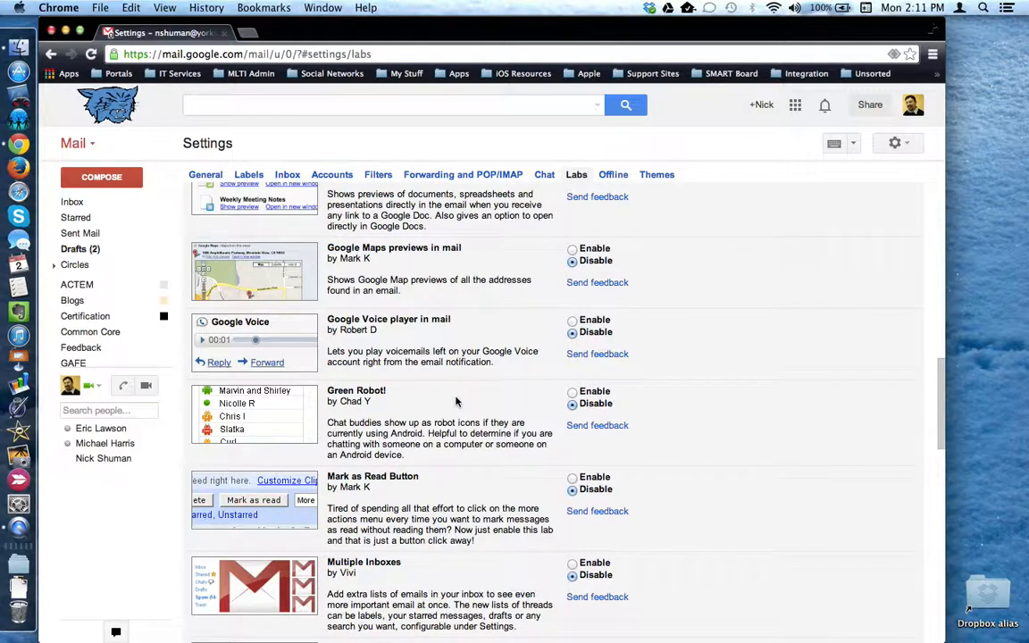
pyautogui.scroll(-3)
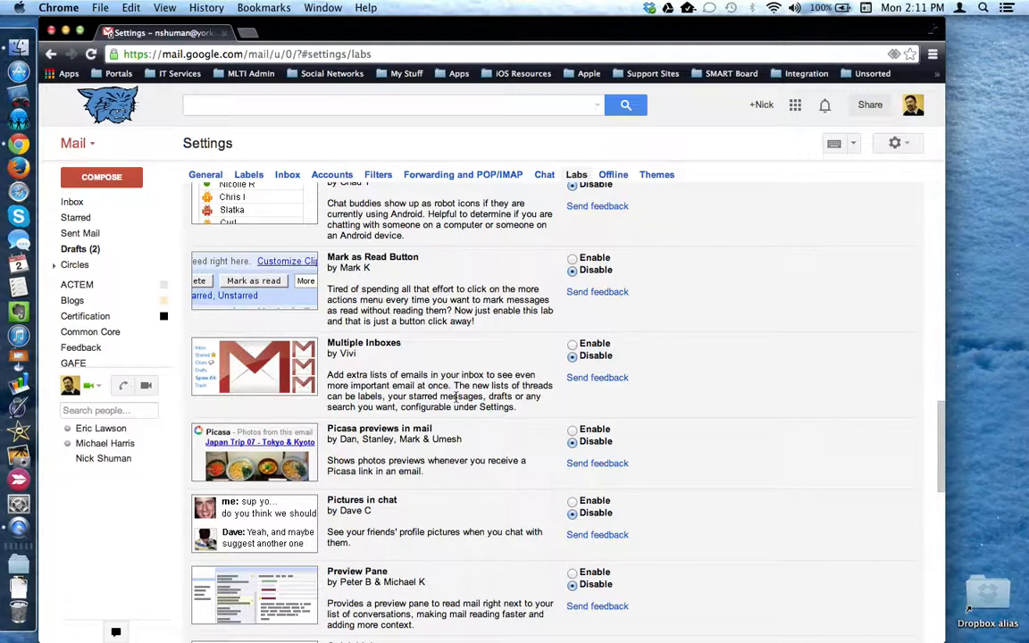
pyautogui.scroll(-3)
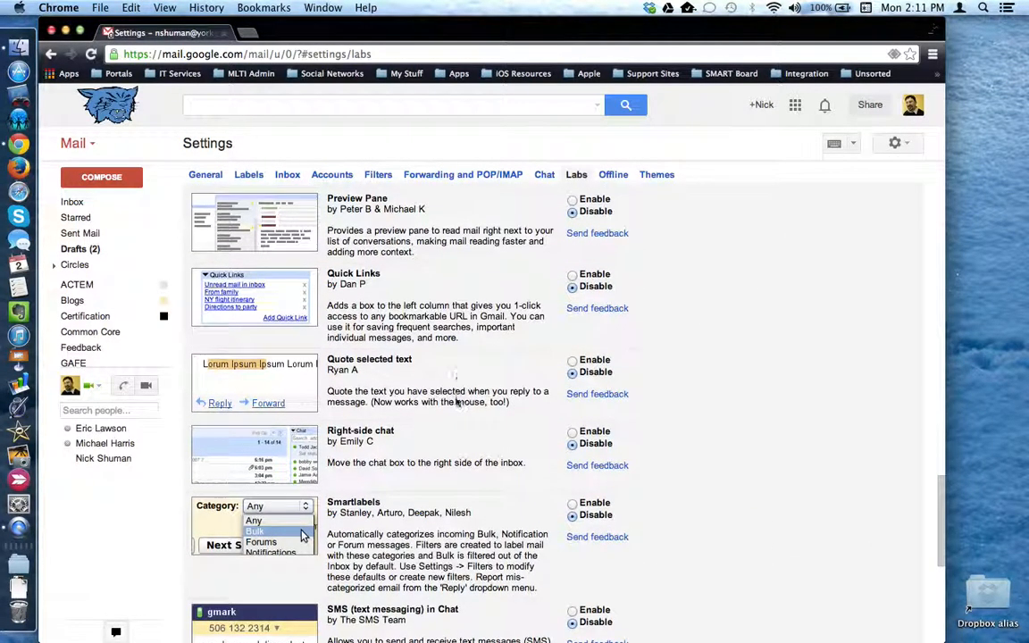
pyautogui.scroll(-3)
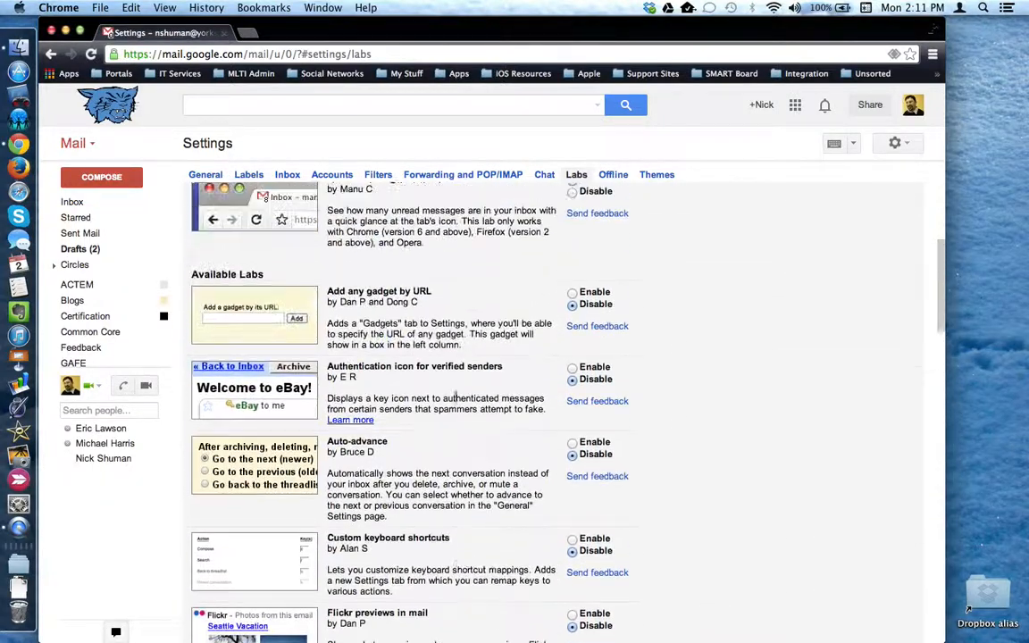